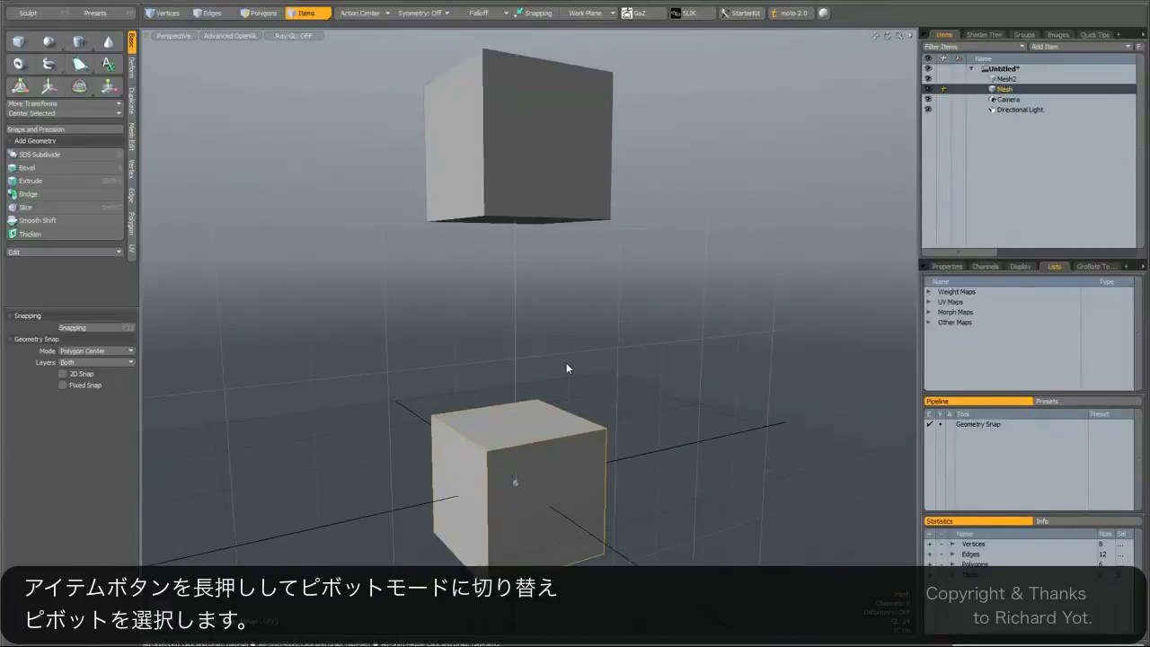
Step: Switch the Items button to Pivot mode and raise the lower cube's pivot between the cubes
{"action": "left_click", "coordinate": [311, 13]}
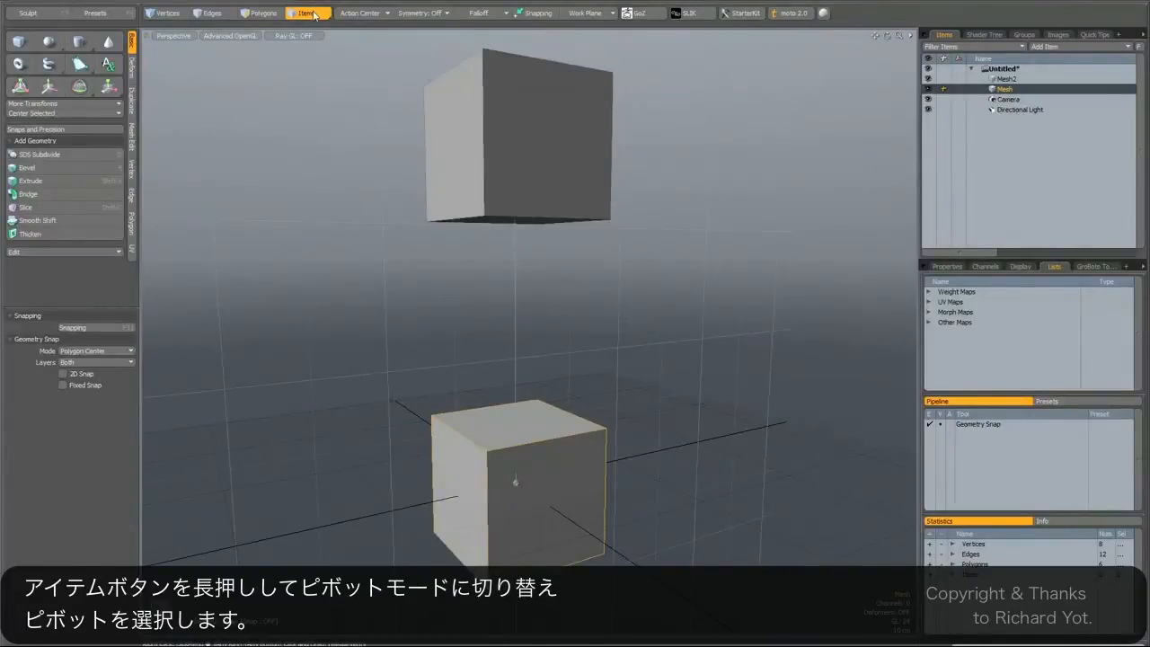
{"action": "left_click", "coordinate": [308, 12]}
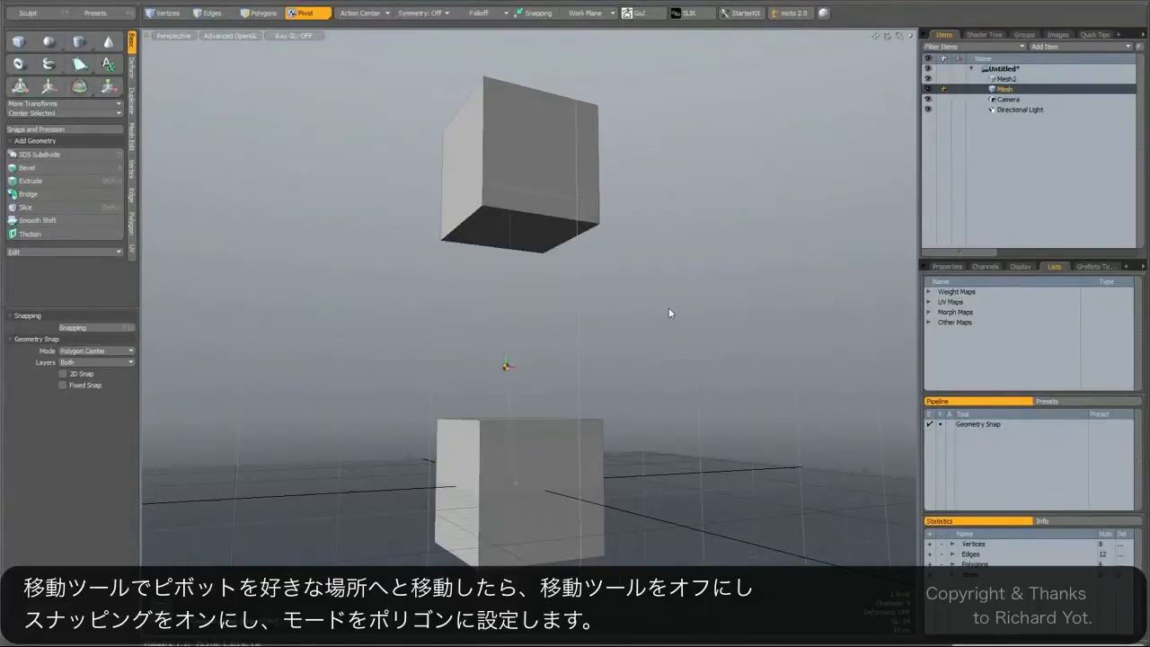
Step: Turn on geometry snapping in Polygon Center mode and snap the pivot to the upper cube's bottom face
{"action": "left_click", "coordinate": [533, 12]}
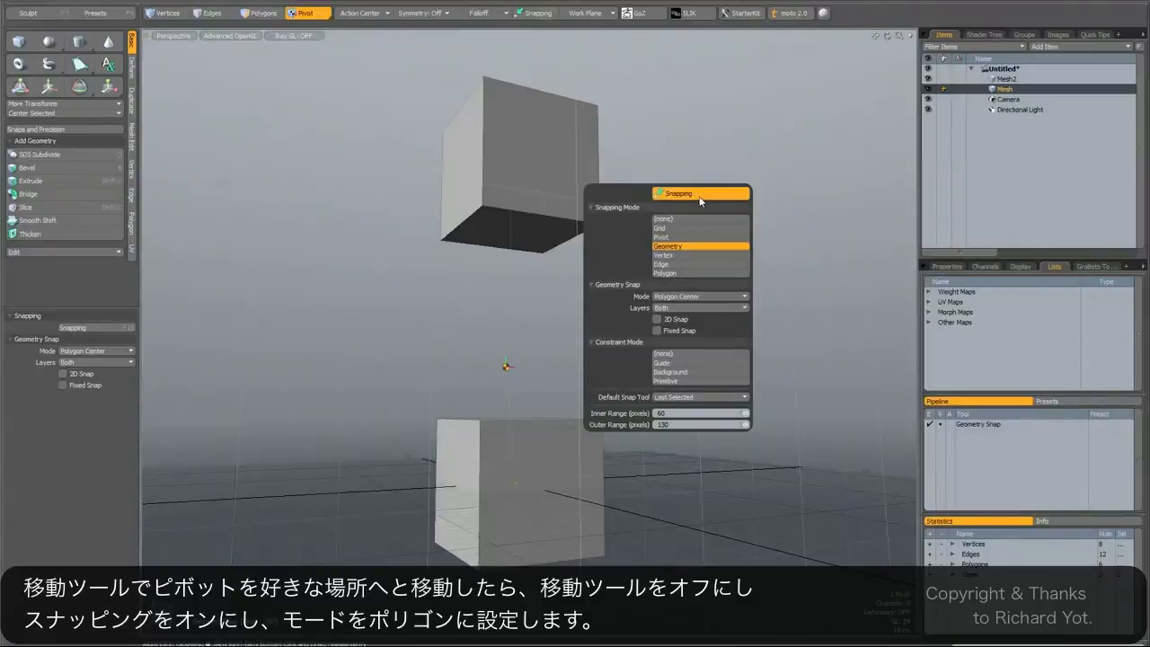
{"action": "left_click", "coordinate": [700, 254]}
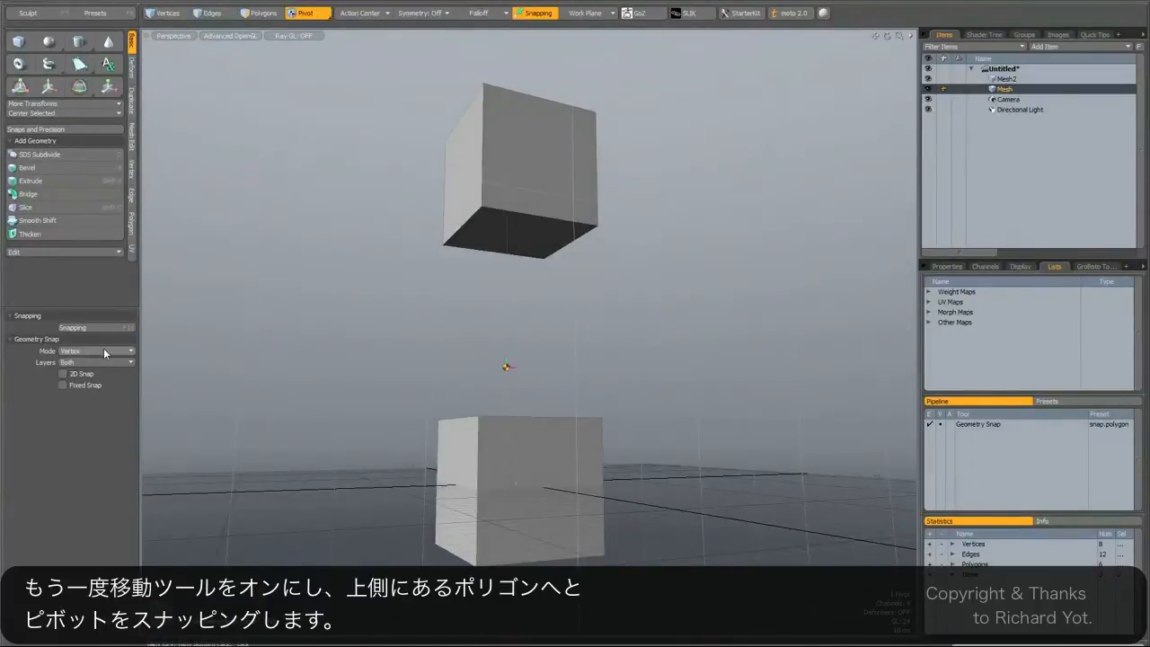
{"action": "left_click", "coordinate": [95, 351]}
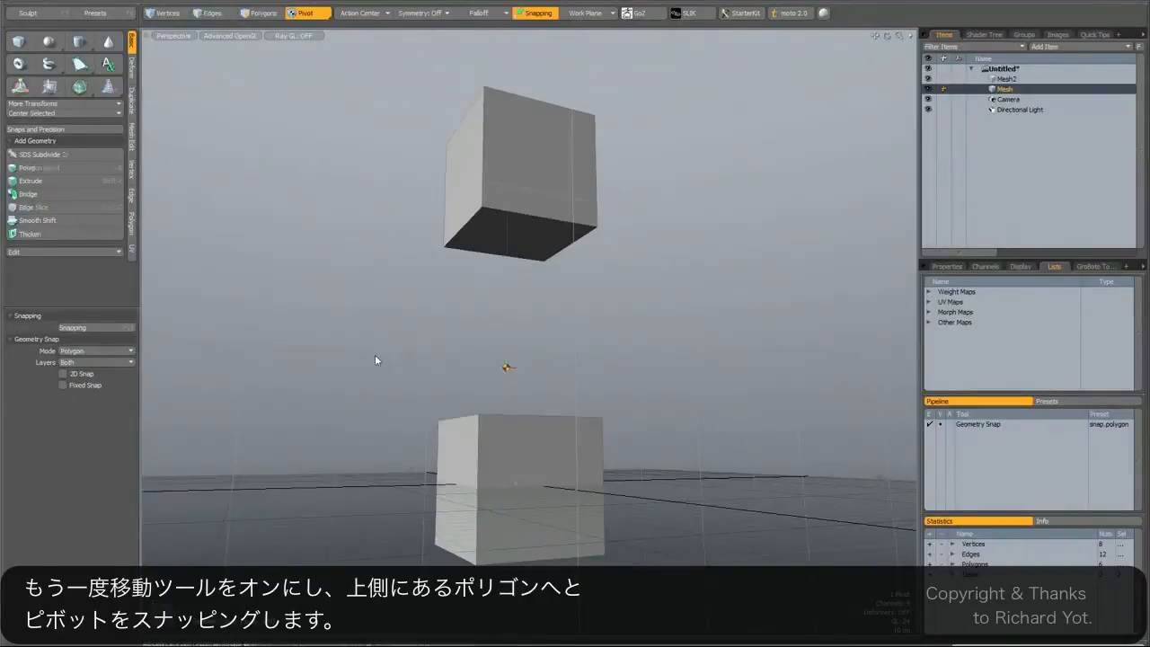
{"action": "left_click", "coordinate": [49, 85]}
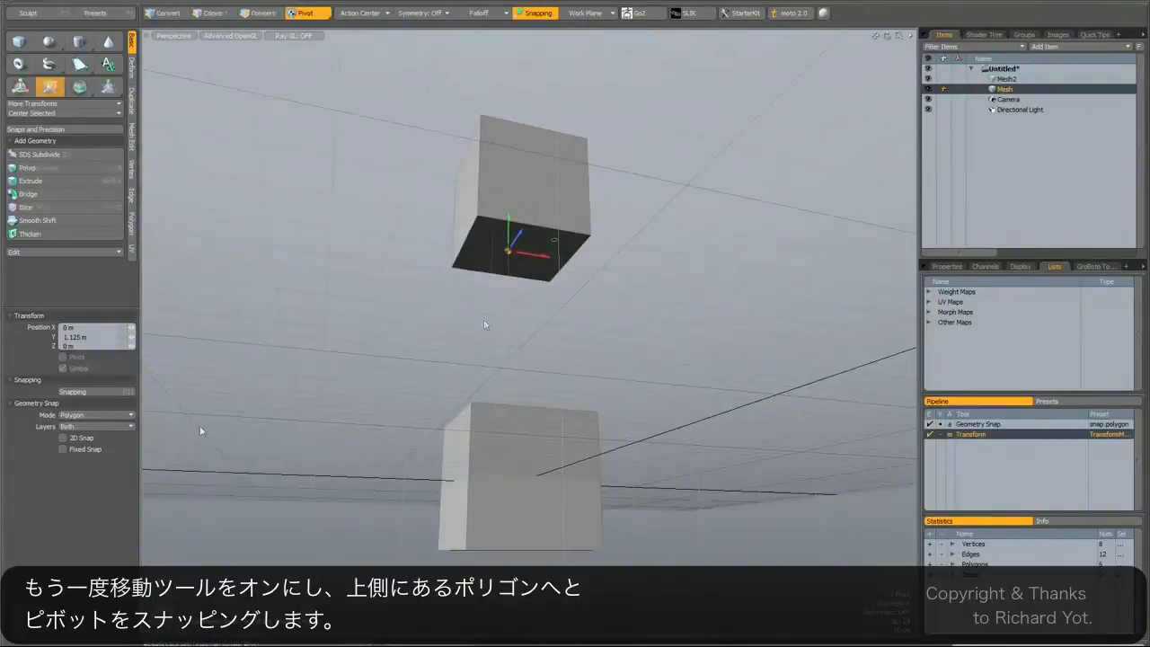
{"action": "left_click", "coordinate": [95, 415]}
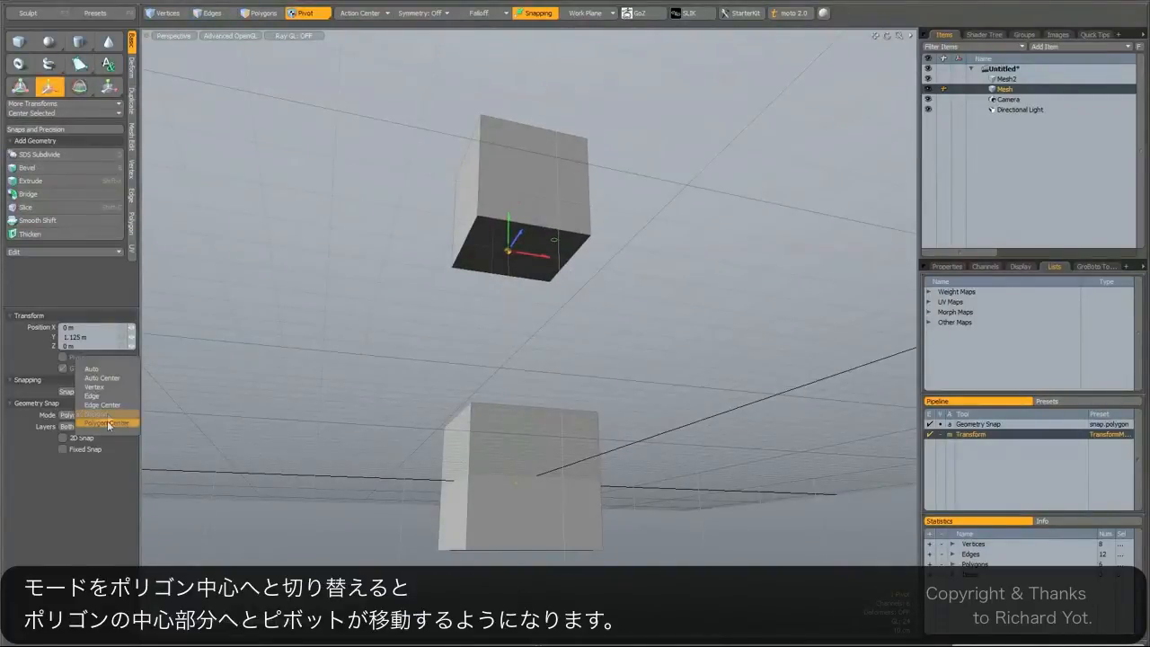
{"action": "left_click", "coordinate": [107, 422]}
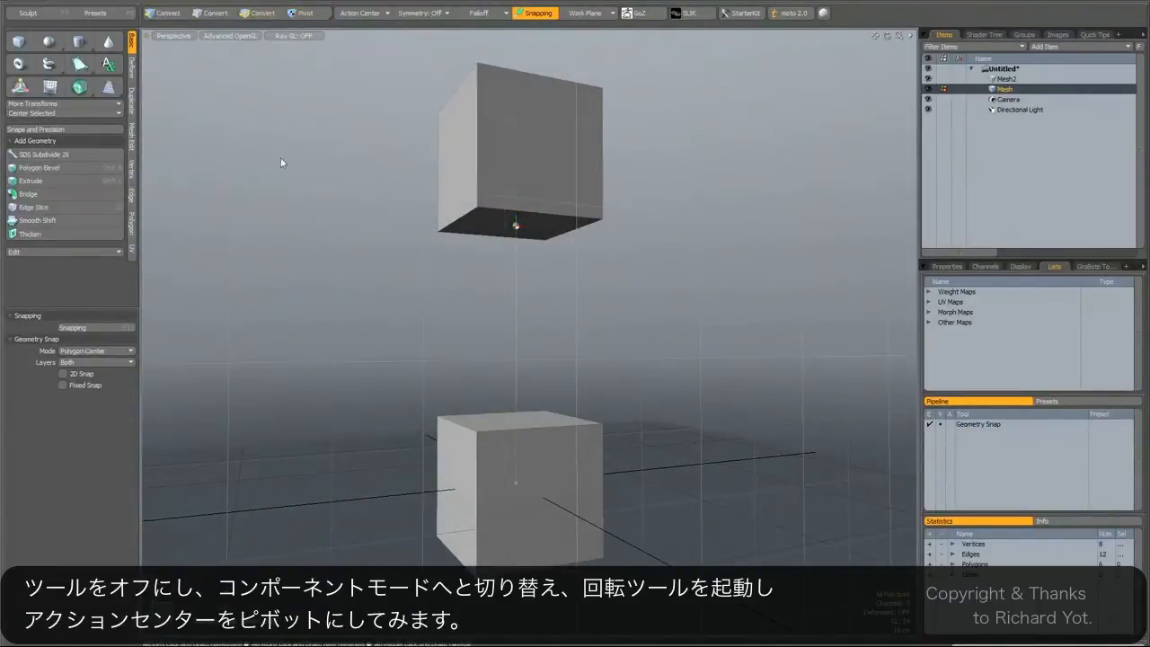
Step: In Polygons mode, set Action Center to Pivot, rotate the cube, then disable snapping
{"action": "left_click", "coordinate": [263, 13]}
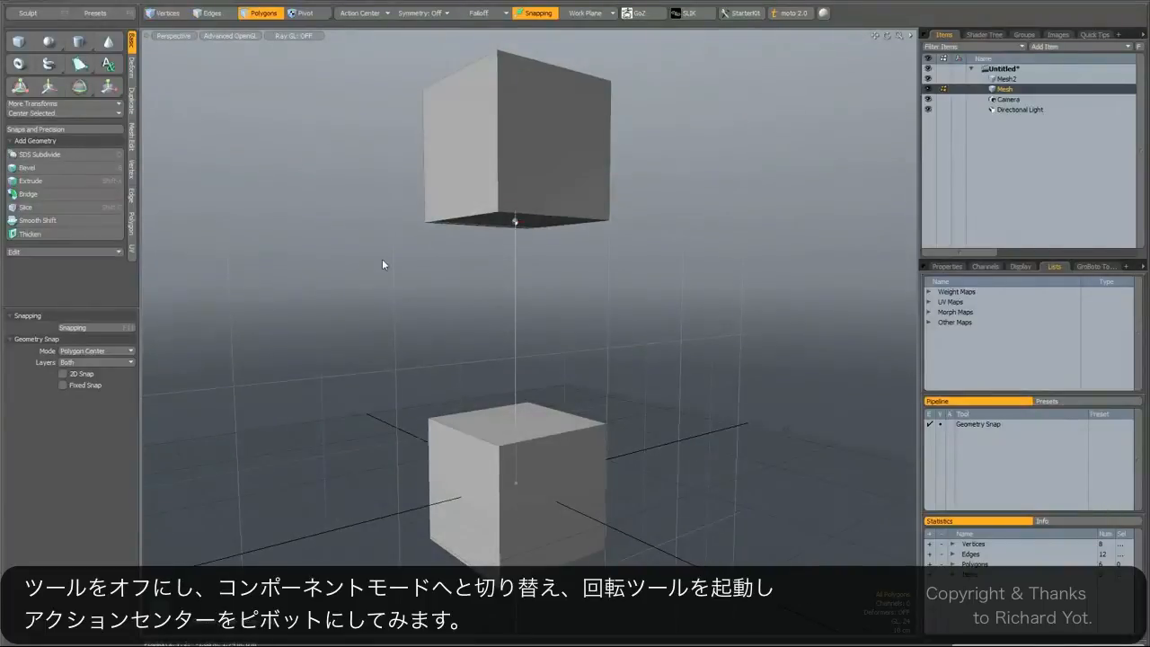
{"action": "left_click", "coordinate": [78, 86]}
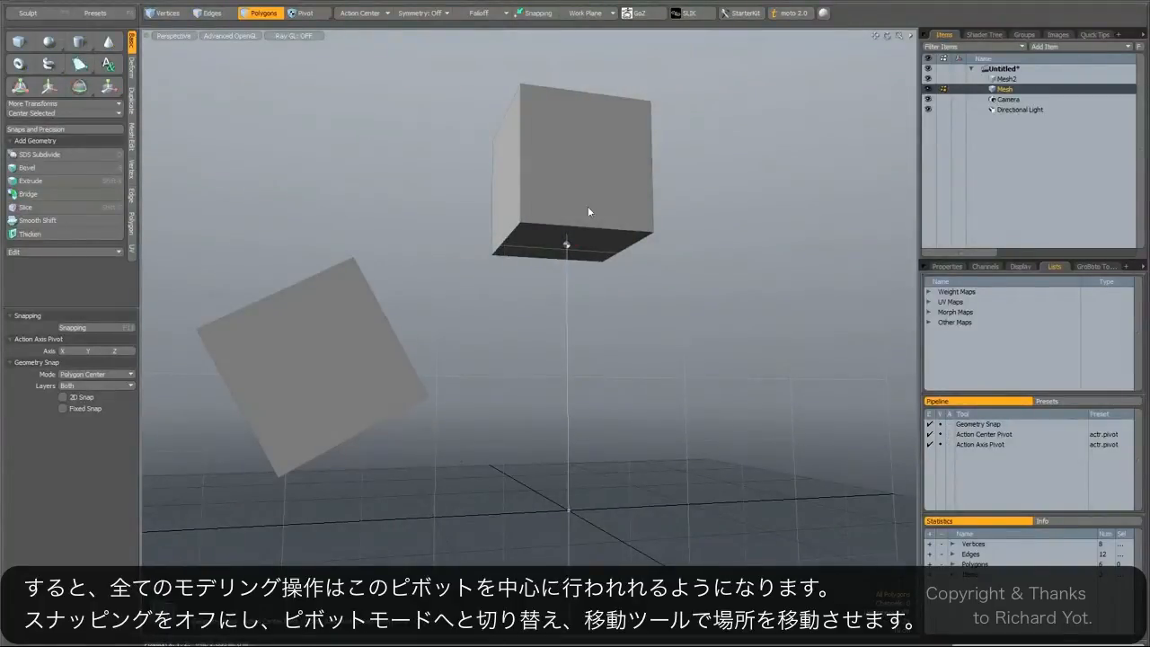
{"action": "left_click", "coordinate": [305, 13]}
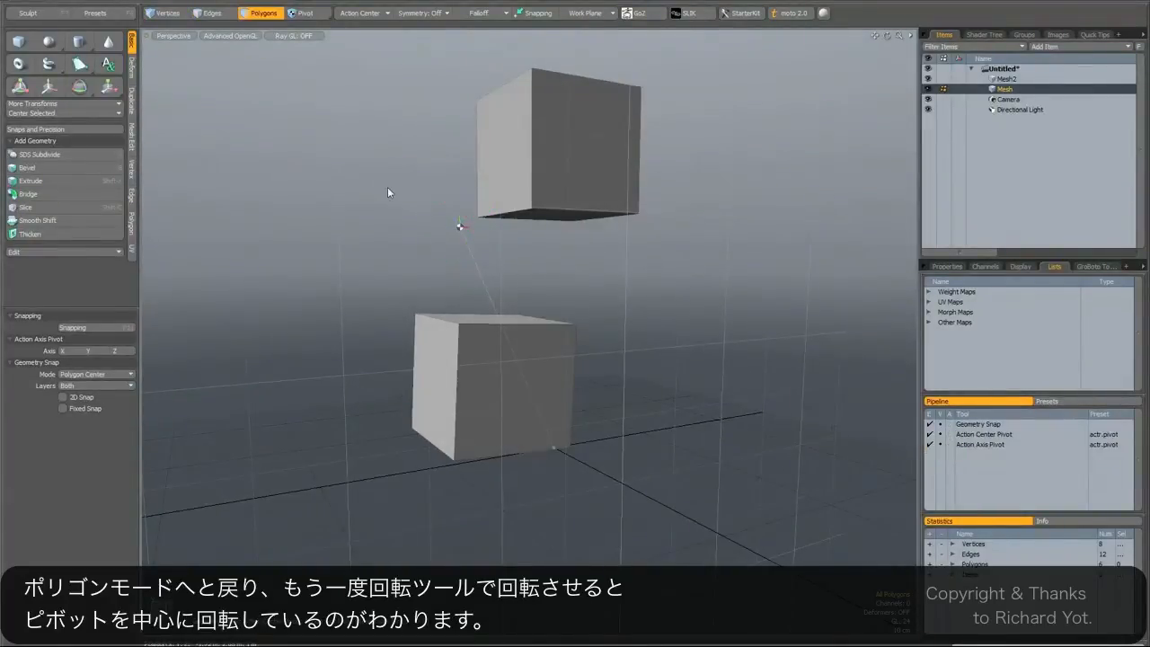
Step: Rotate the lower cube with Action Center set to Selection, then switch Action Center back to Pivot
{"action": "left_click", "coordinate": [364, 13]}
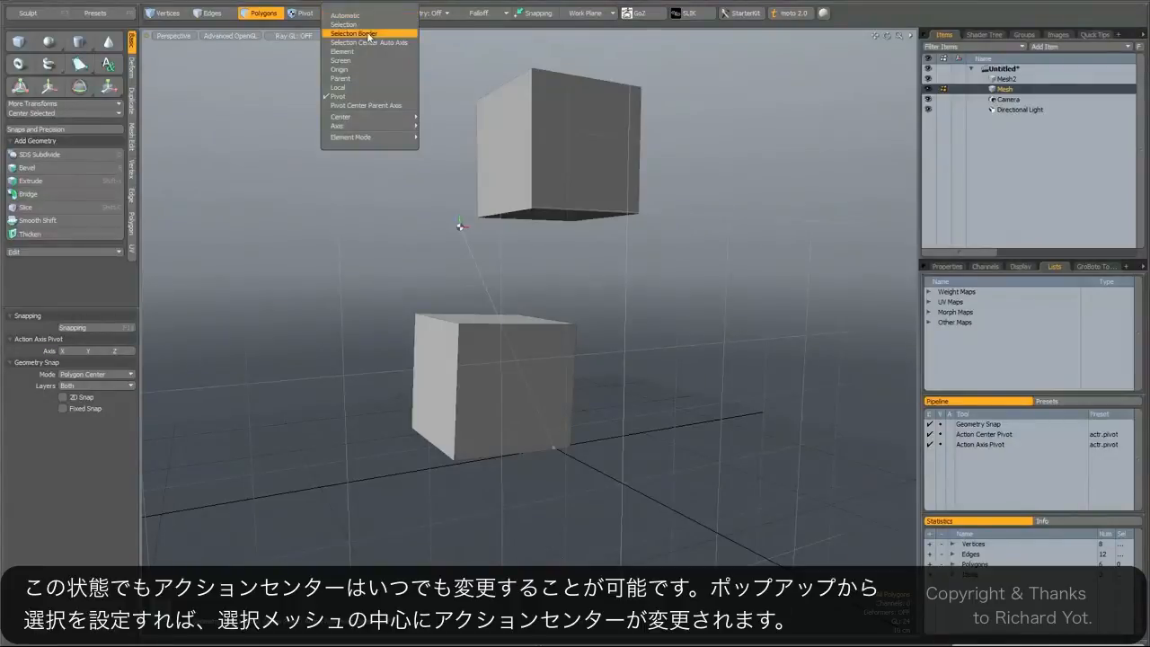
{"action": "left_click", "coordinate": [343, 24]}
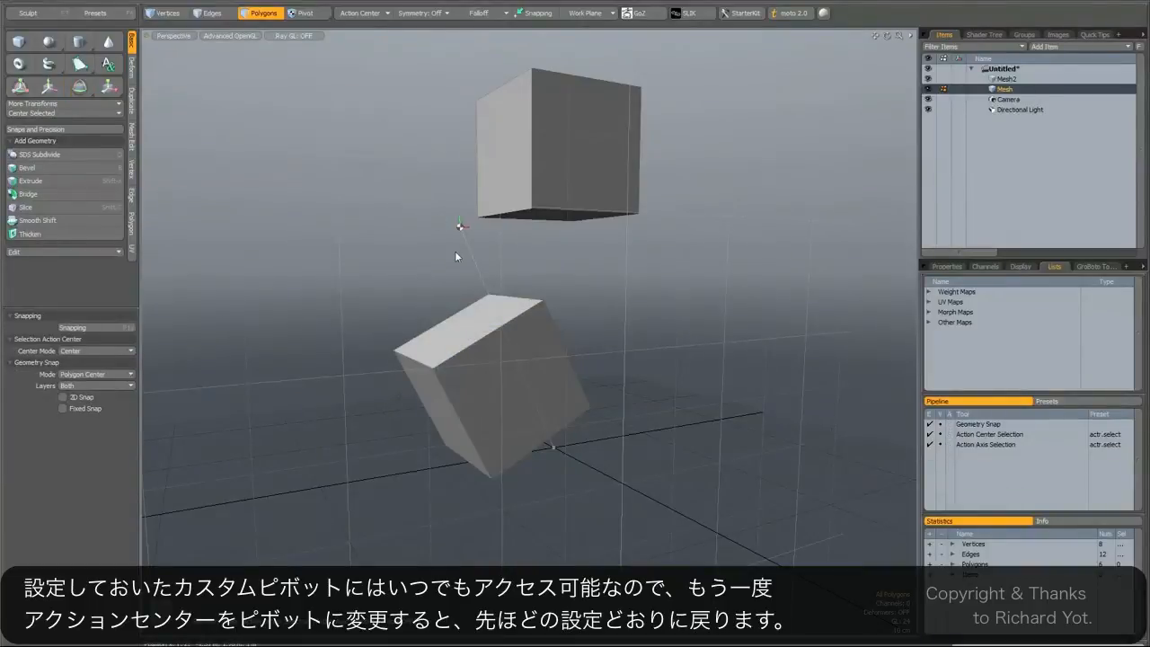
{"action": "left_click", "coordinate": [361, 13]}
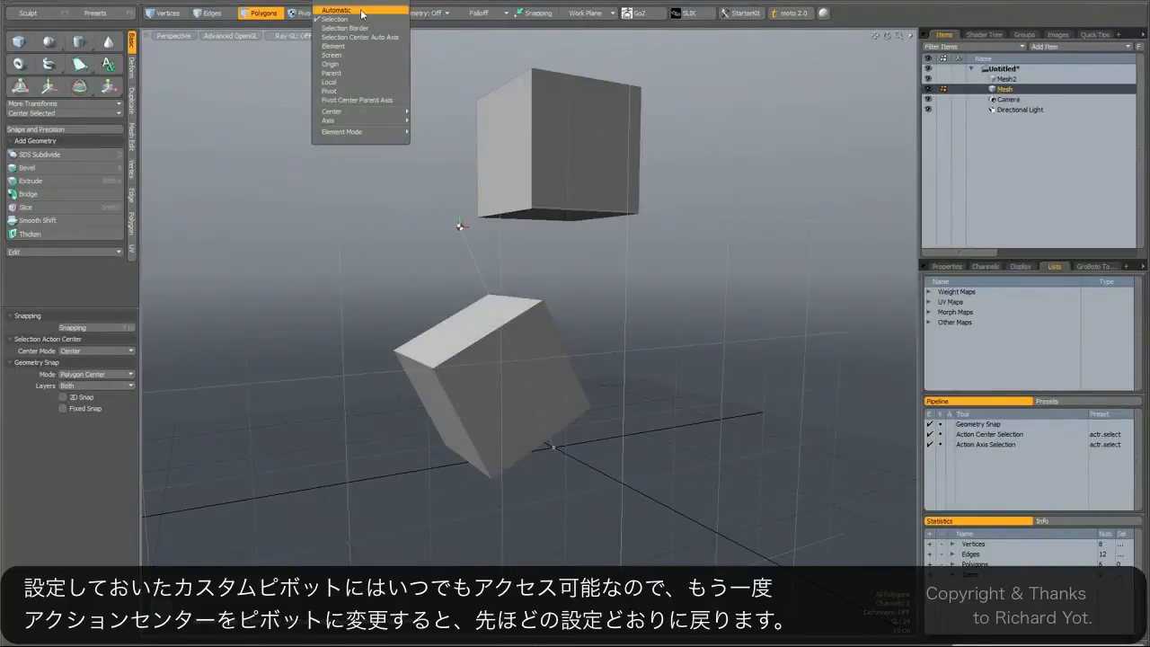
{"action": "left_click", "coordinate": [329, 91]}
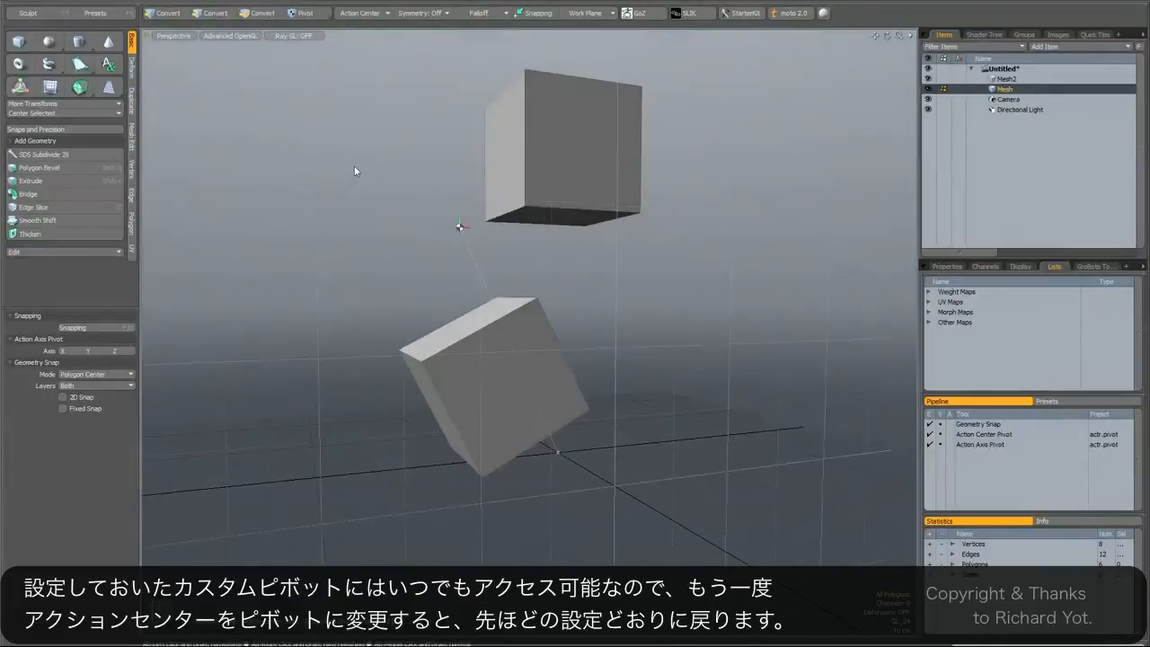
{"action": "left_click", "coordinate": [260, 13]}
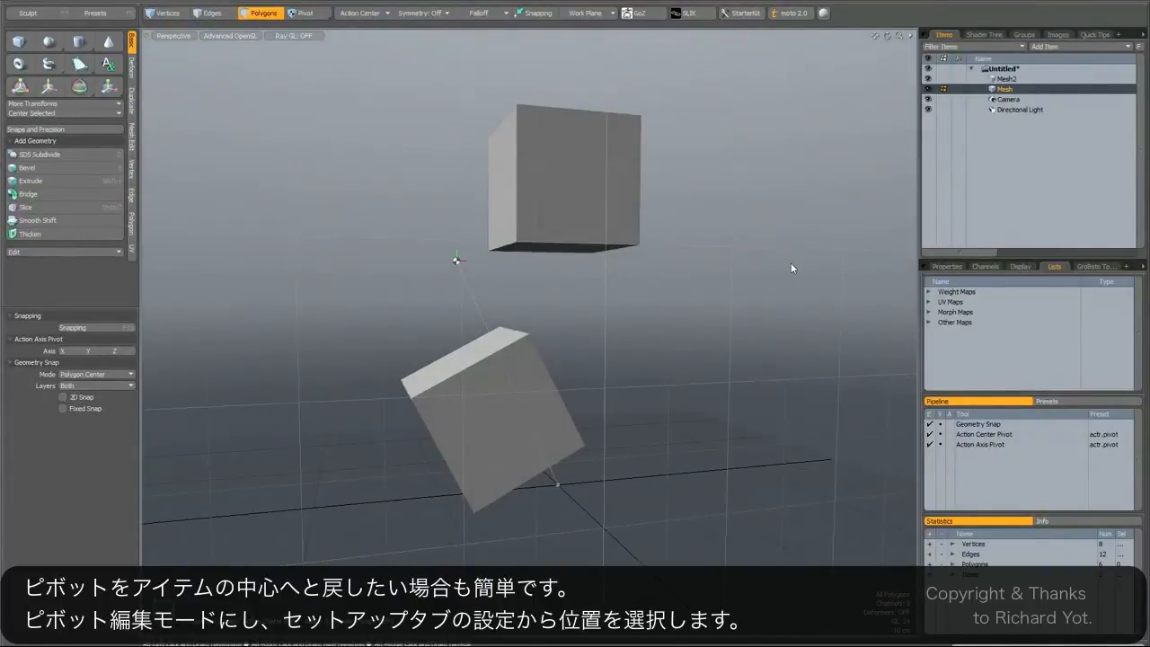
{"action": "mouse_move", "coordinate": [595, 305]}
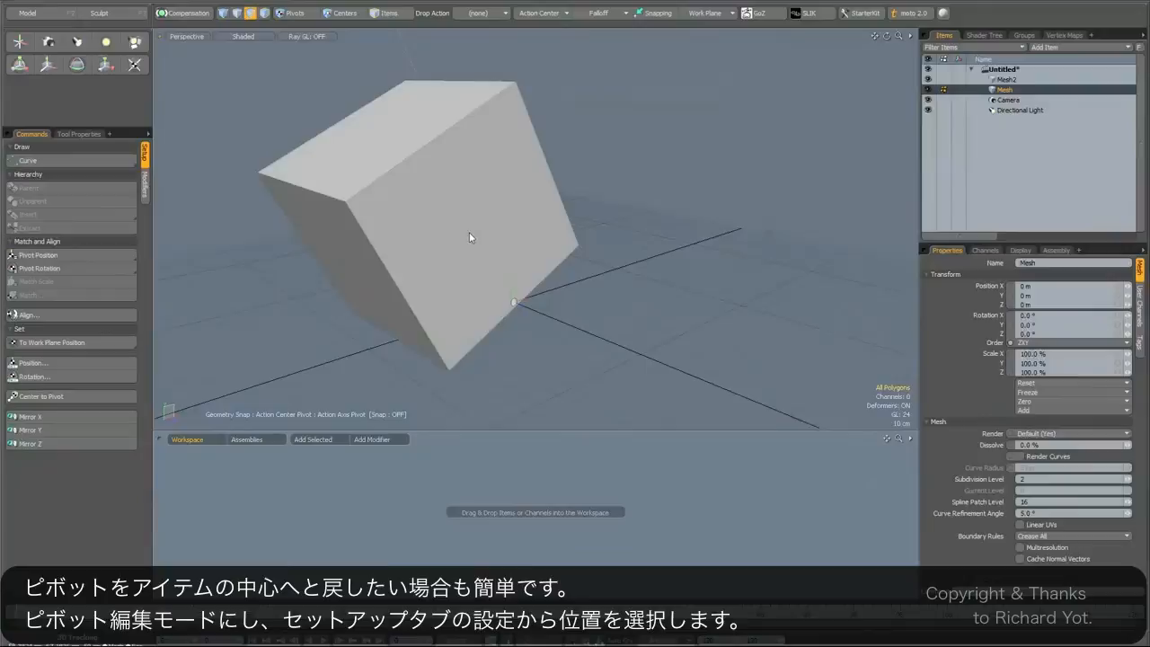
Step: In Pivots mode, set Pivot Position to 0, 0, 0 and confirm with OK
{"action": "left_click", "coordinate": [295, 13]}
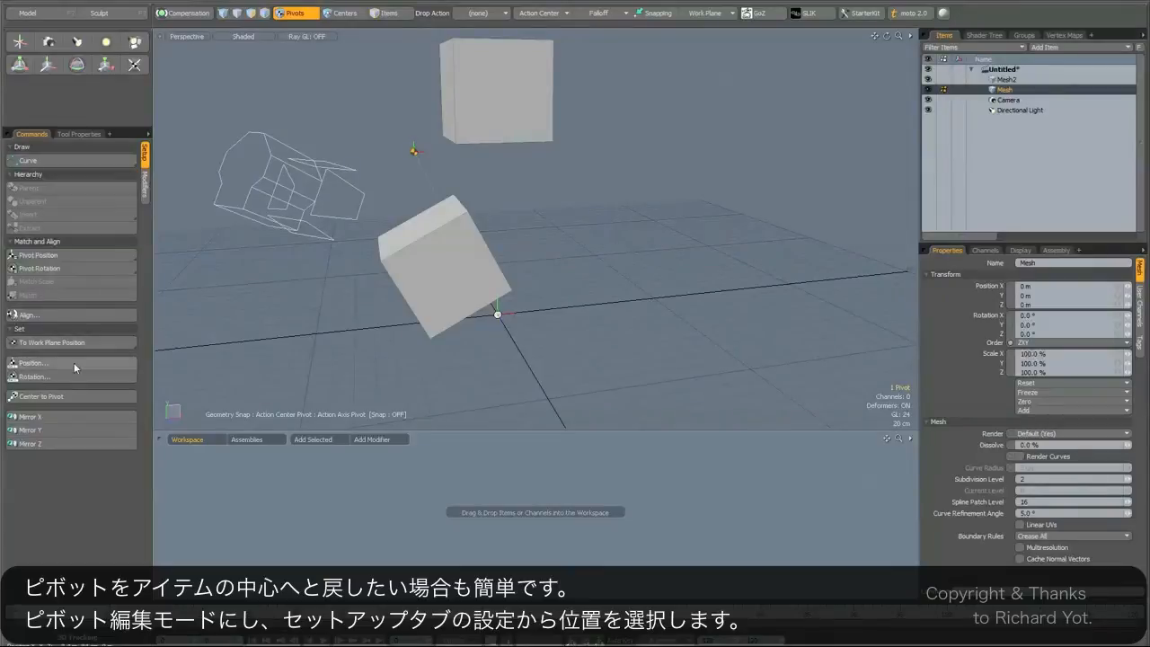
{"action": "left_click", "coordinate": [33, 363]}
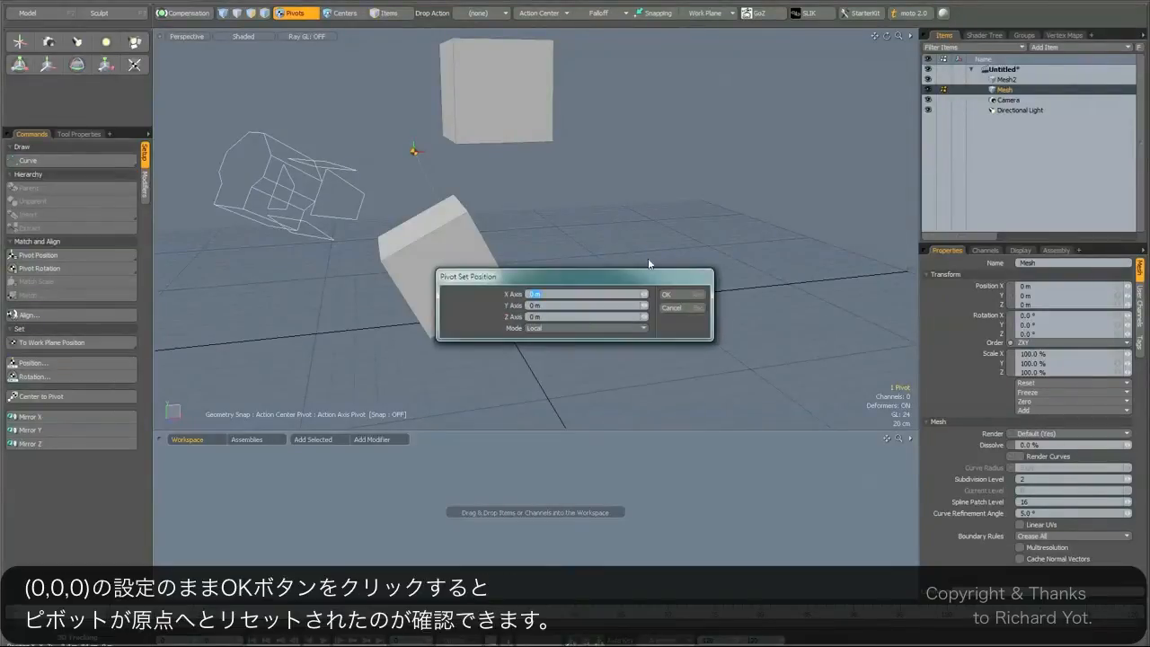
{"action": "left_click", "coordinate": [666, 294]}
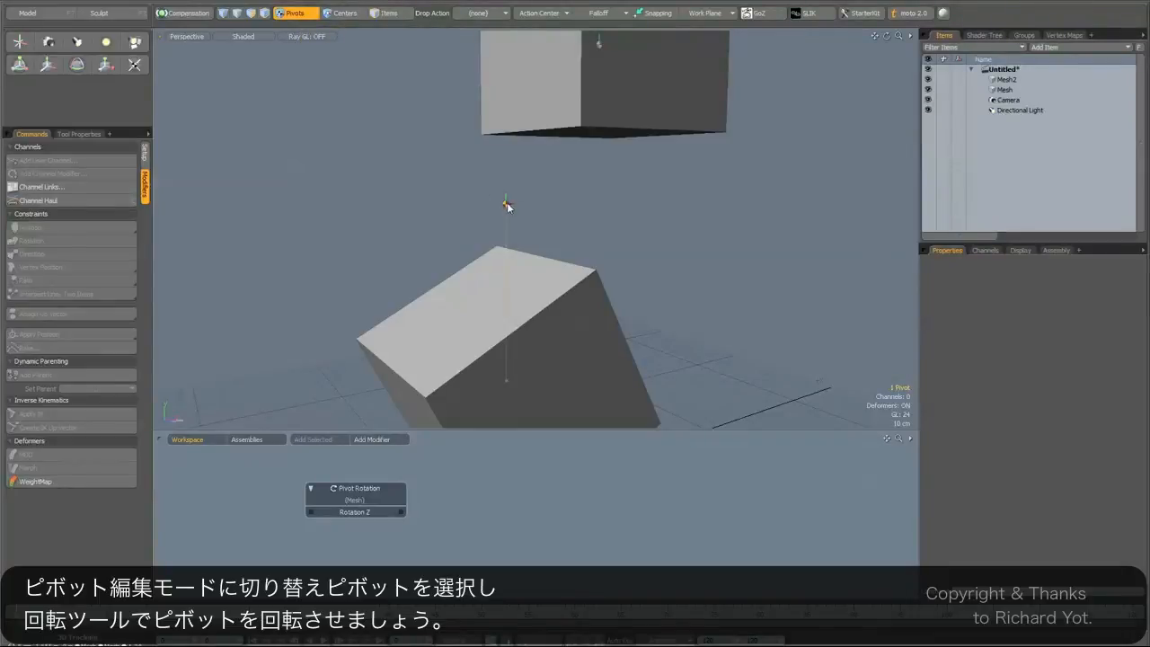
Step: Select Mesh, show its Channels, and open the Pivot Rotation Z value (about -31°) for editing
{"action": "left_click", "coordinate": [76, 63]}
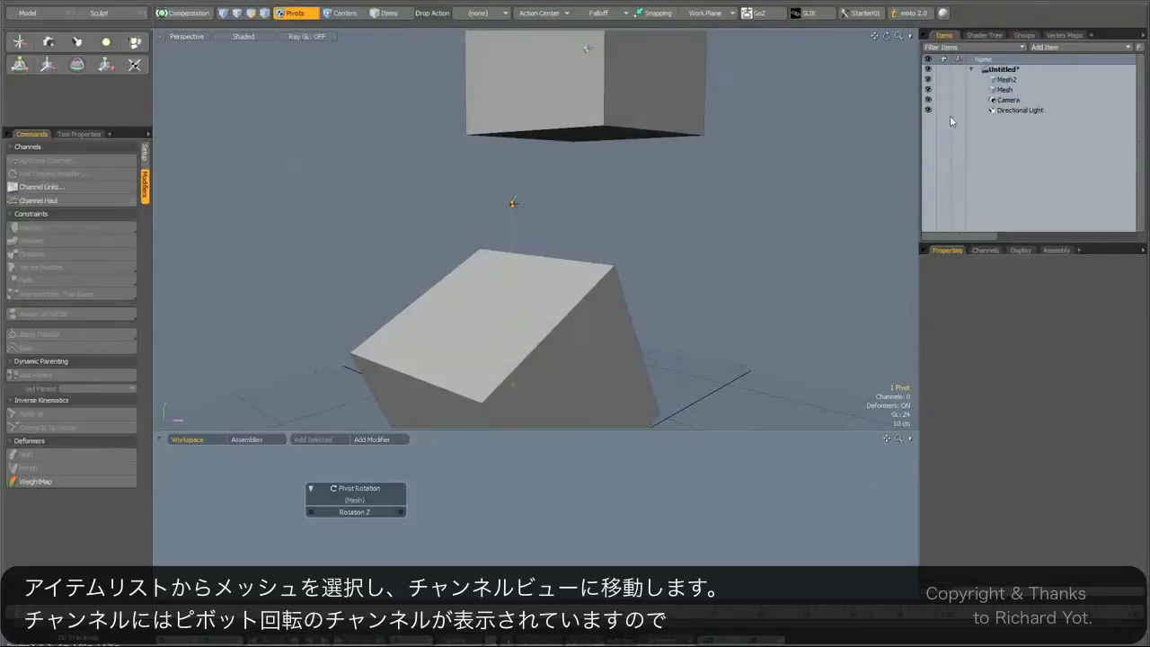
{"action": "left_click", "coordinate": [1004, 89]}
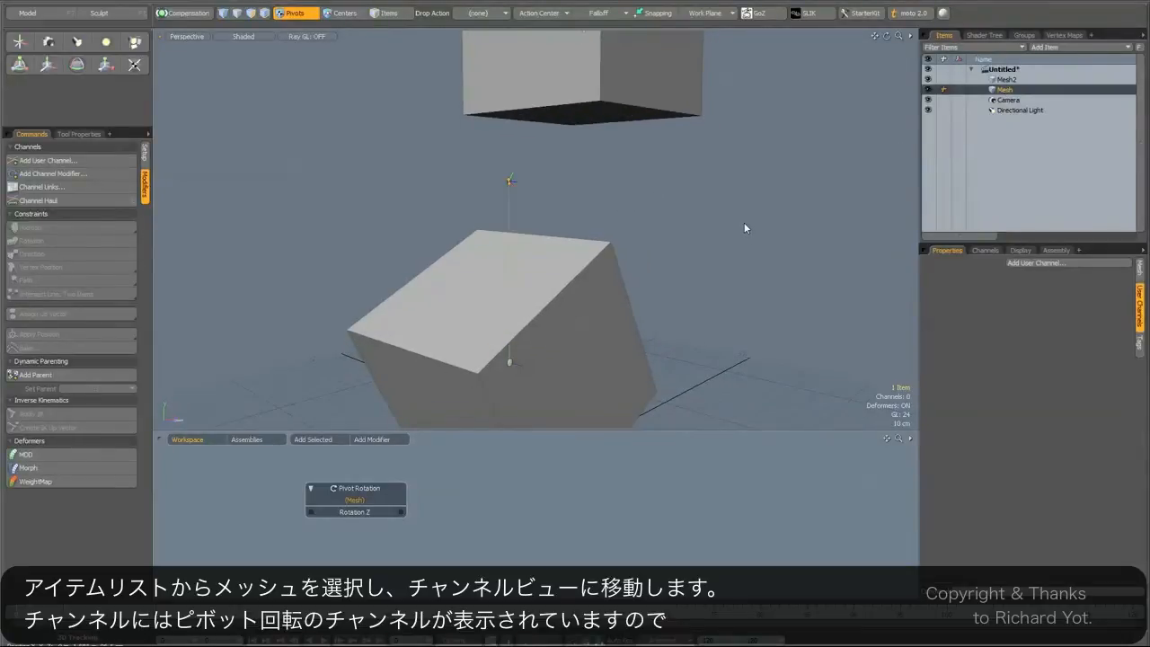
{"action": "left_click", "coordinate": [985, 249]}
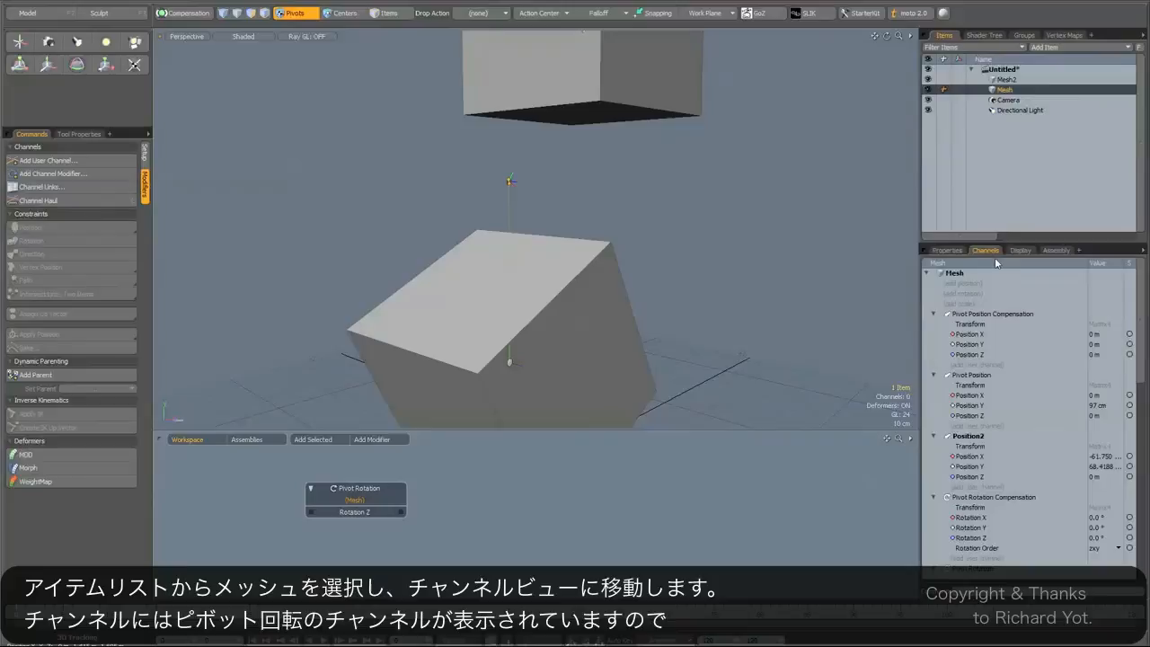
{"action": "scroll", "scroll_direction": "down", "scroll_amount": 3}
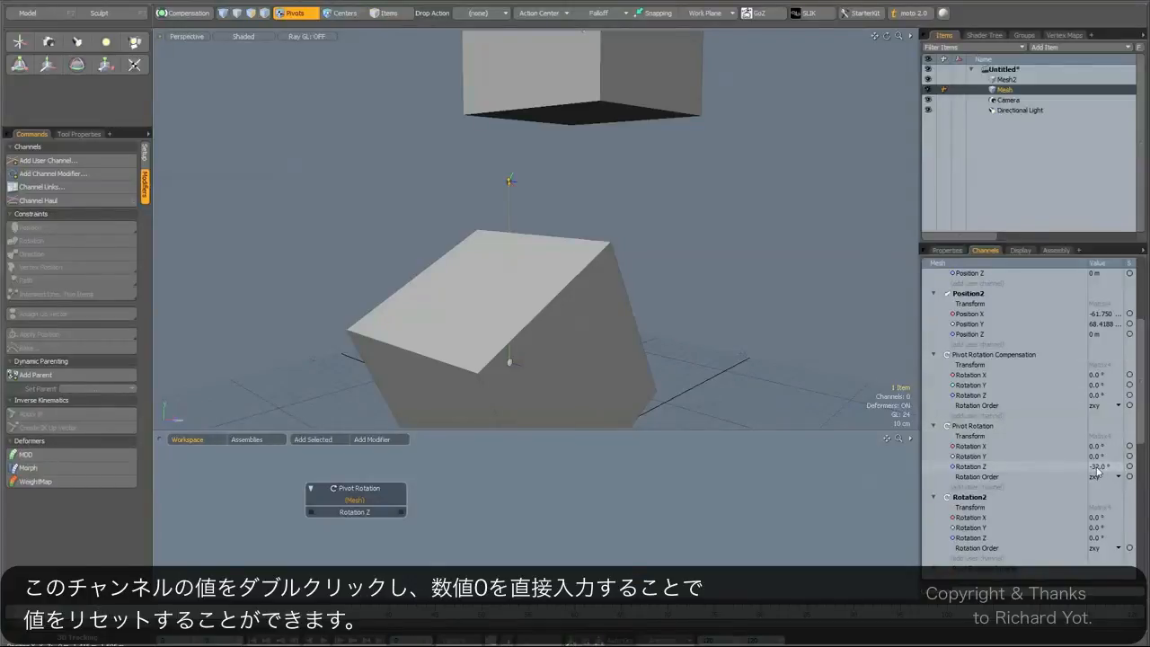
{"action": "double_click", "coordinate": [1097, 467]}
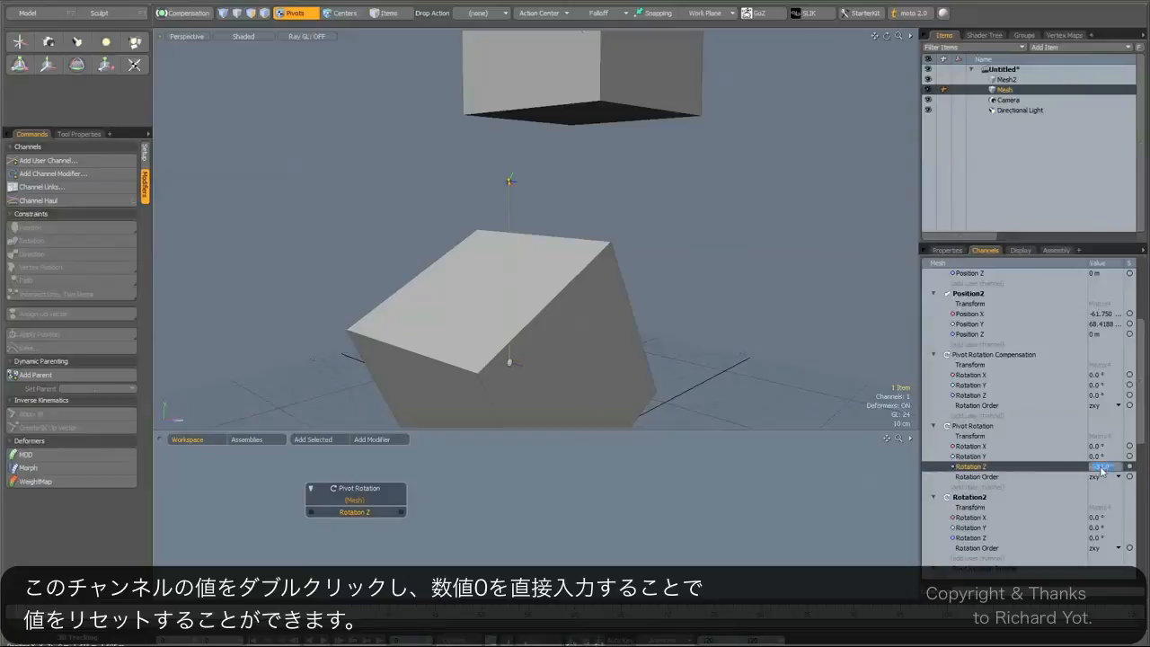
{"action": "double_click", "coordinate": [1102, 466]}
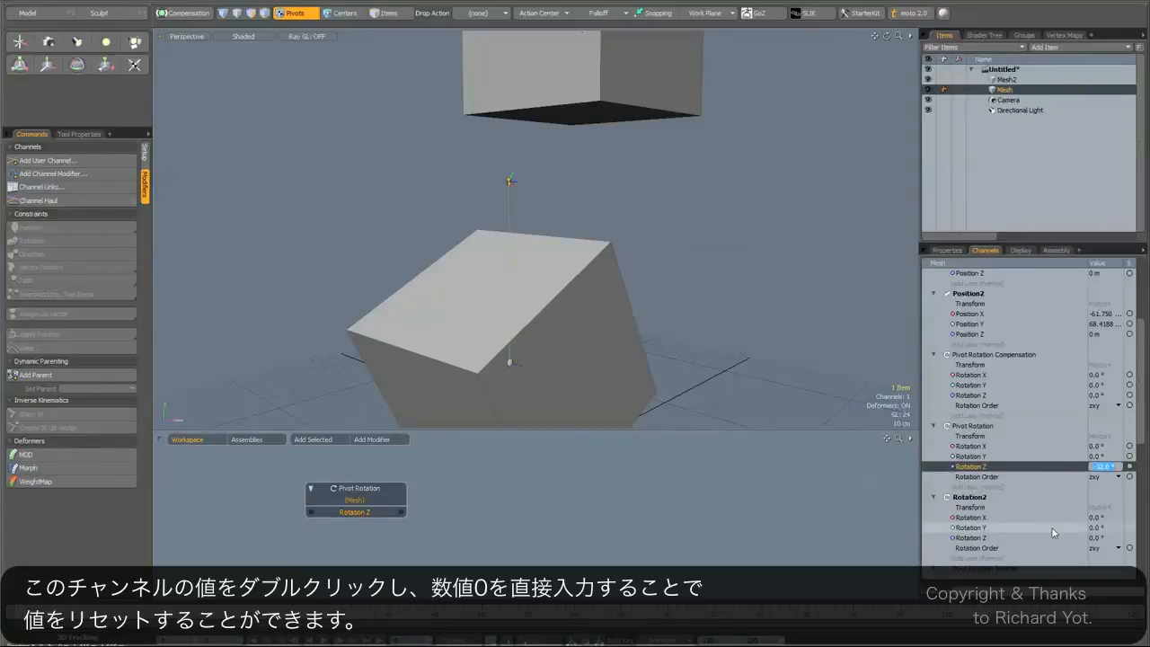